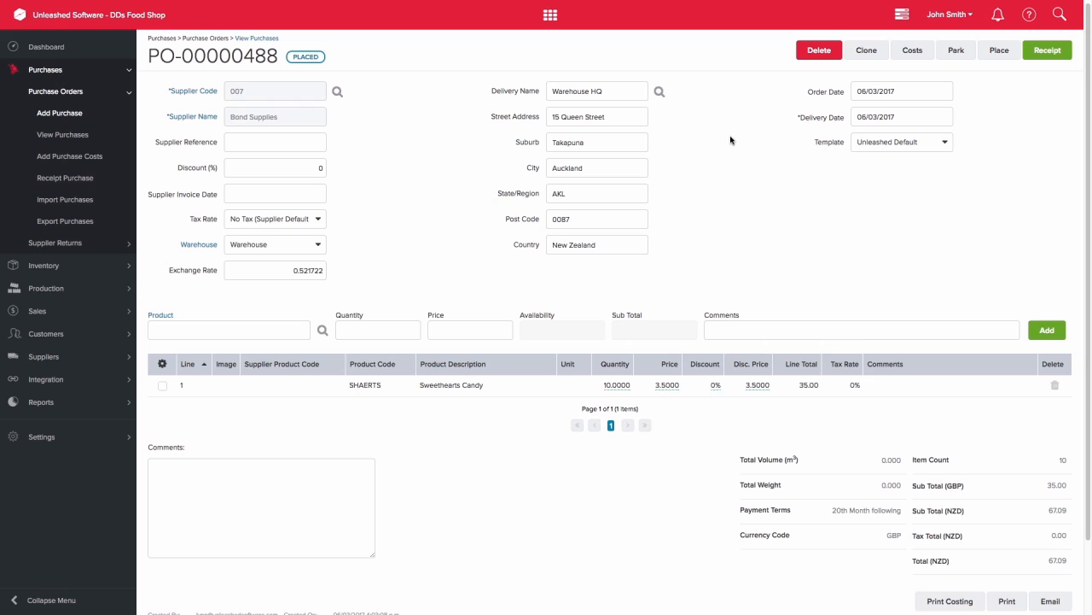
mouse_move(845, 185)
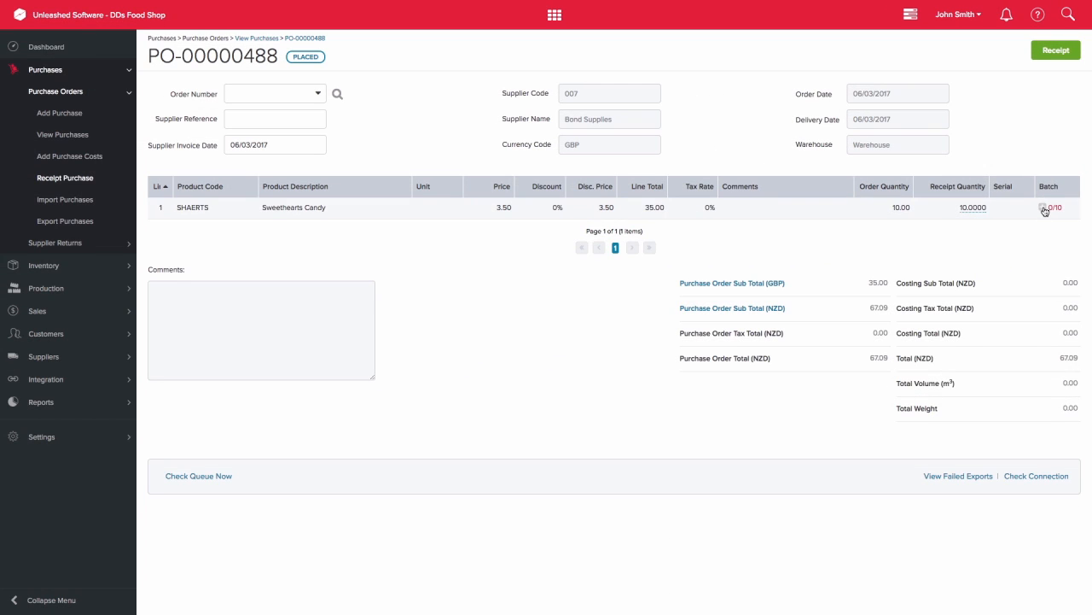
Step: Add batch B200 with quantity 10 to the Sweethearts Candy line
left_click(1051, 207)
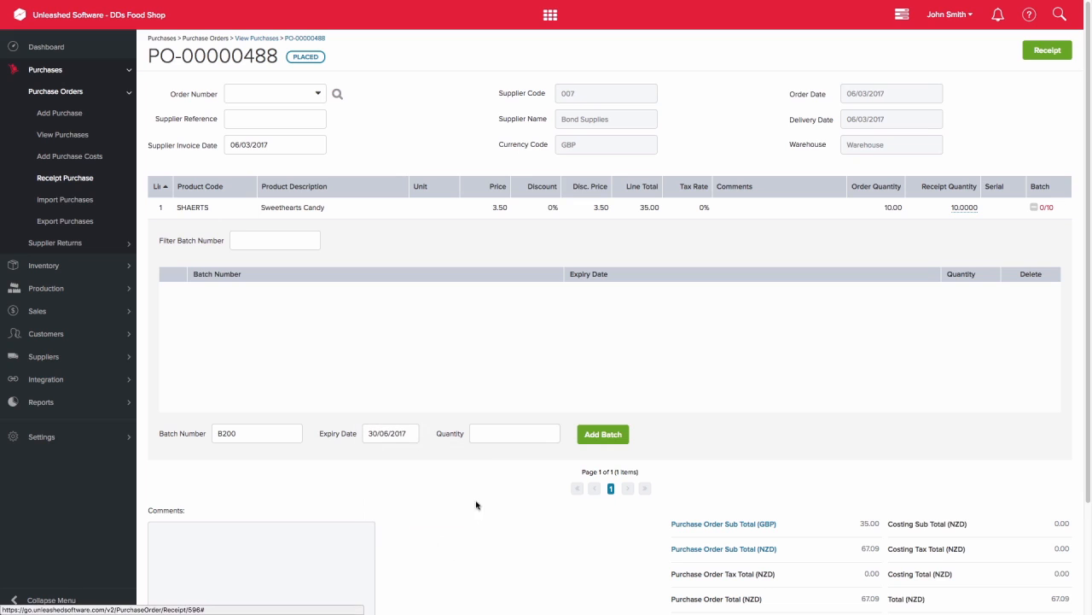
type("10")
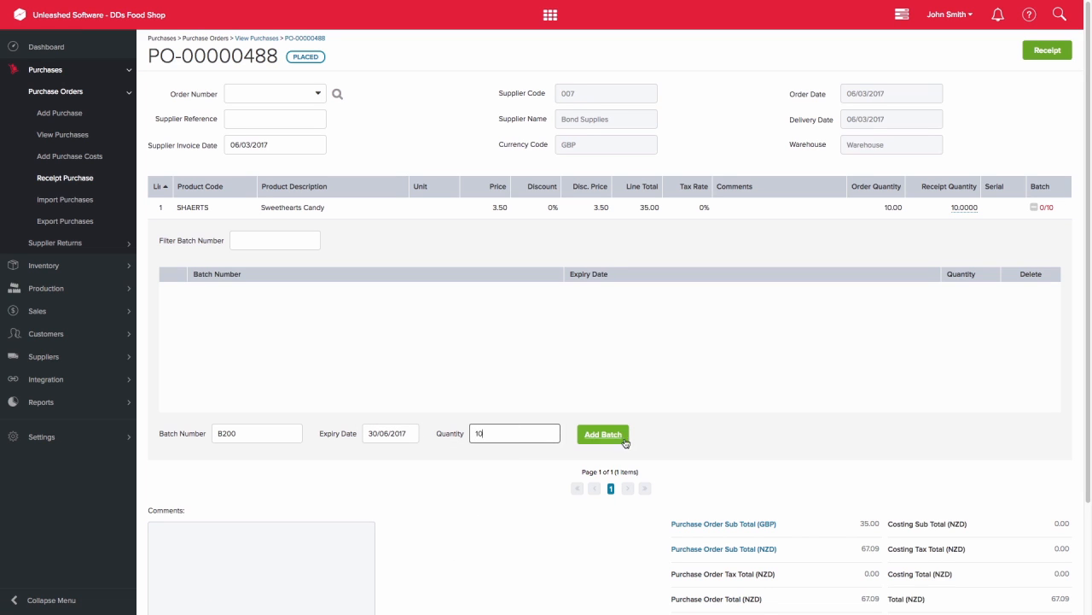
left_click(603, 433)
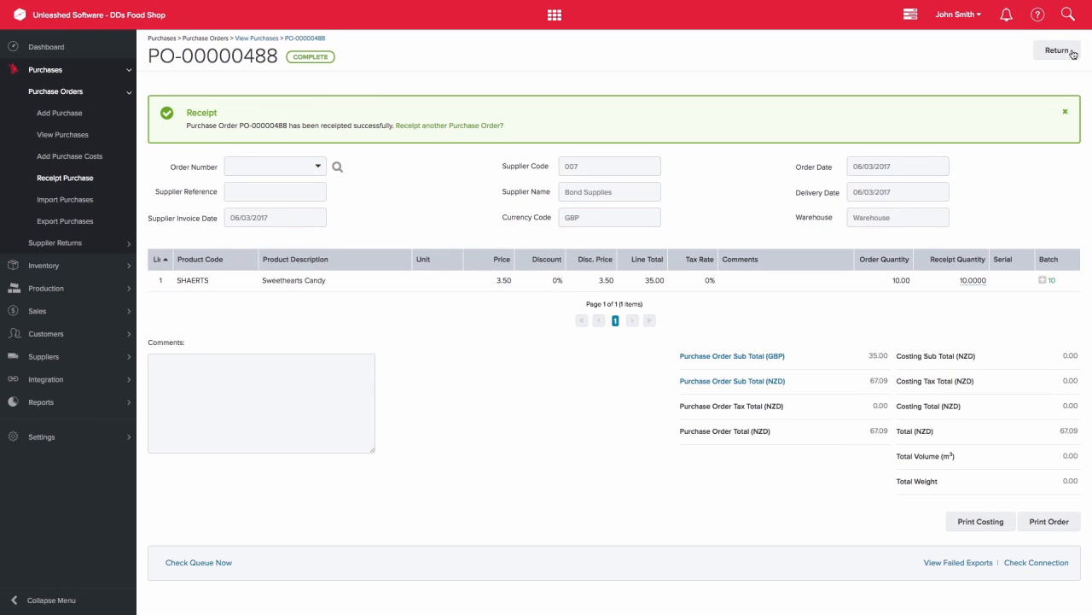
left_click(1056, 50)
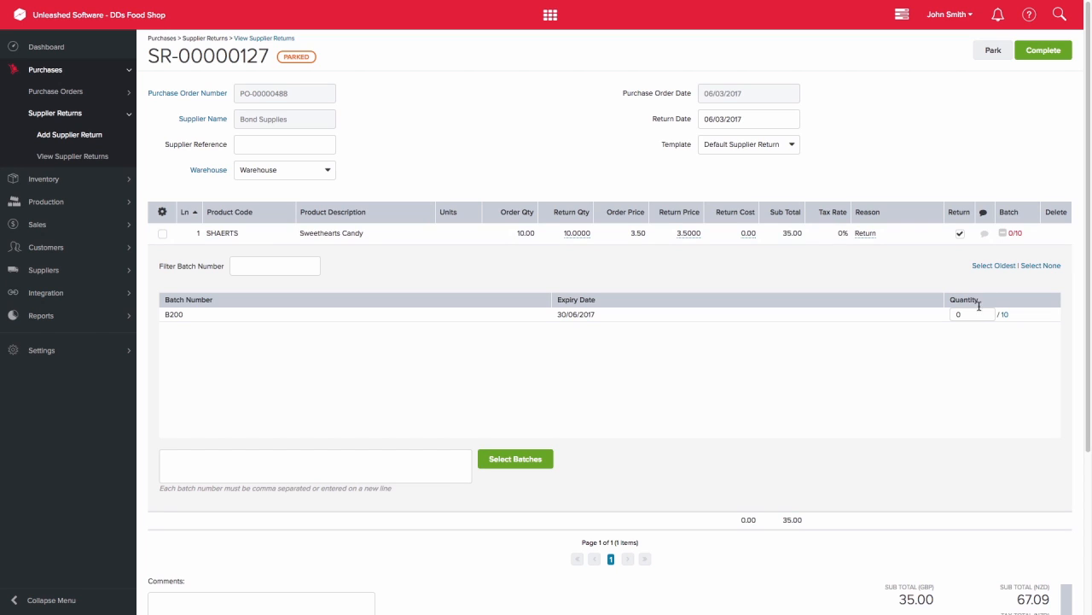
Step: Enter a return quantity of 10 for batch B200
left_click(971, 314)
type("8")
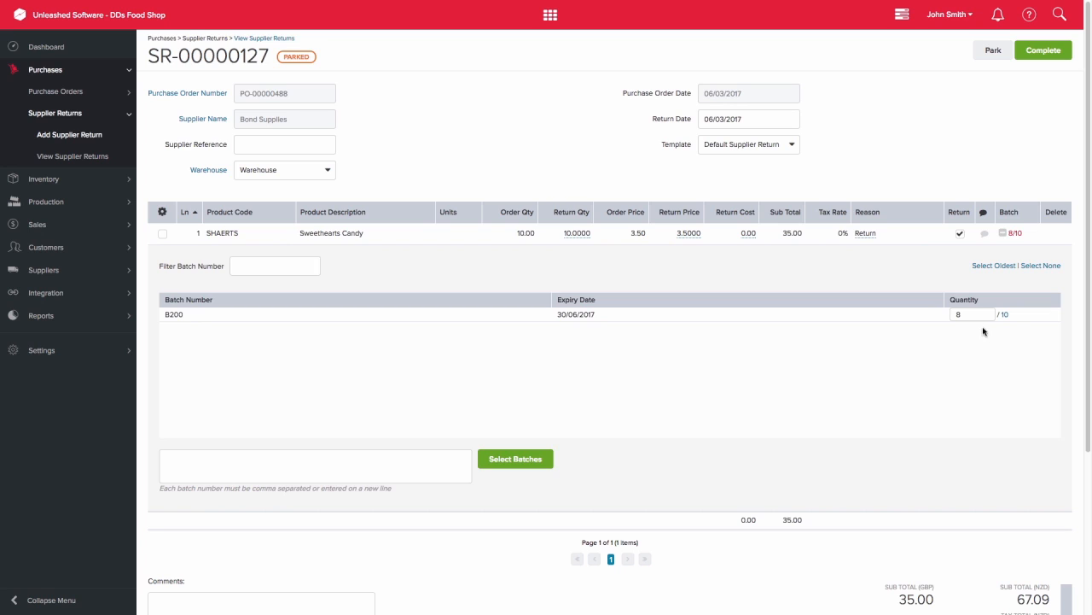
type("10")
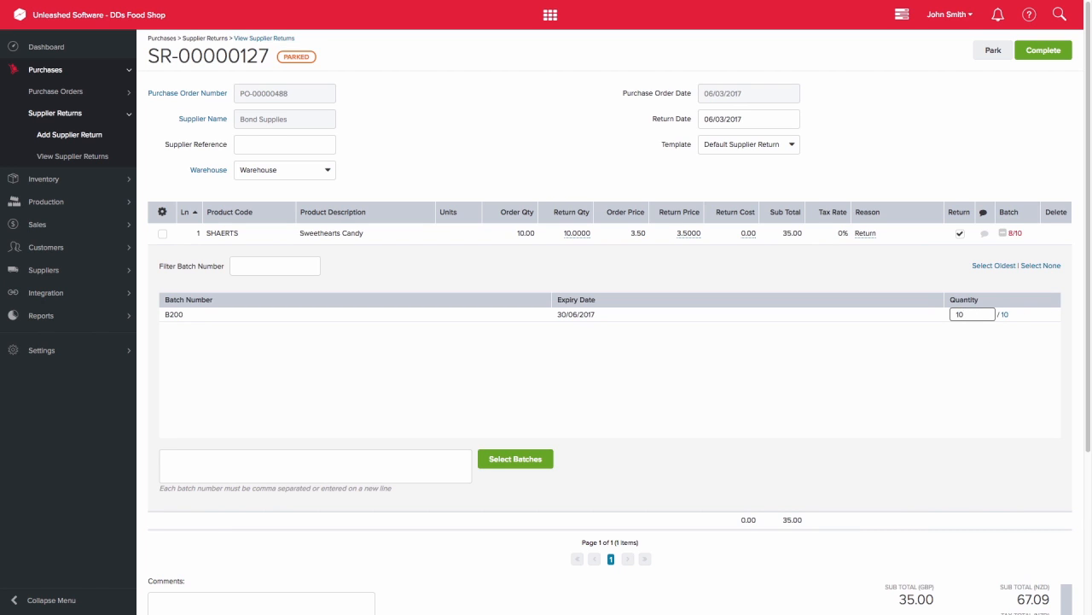